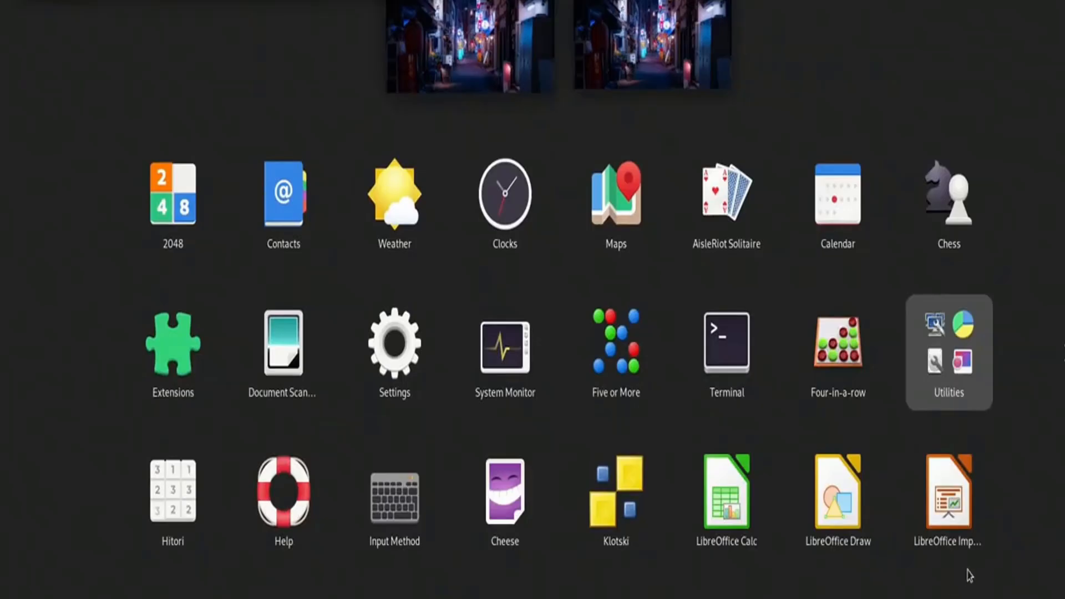
- Leave the GNOME app grid for the MX Linux desktop with Thunar's home folder and Settings shown
{"action": "left_click", "coordinate": [949, 352]}
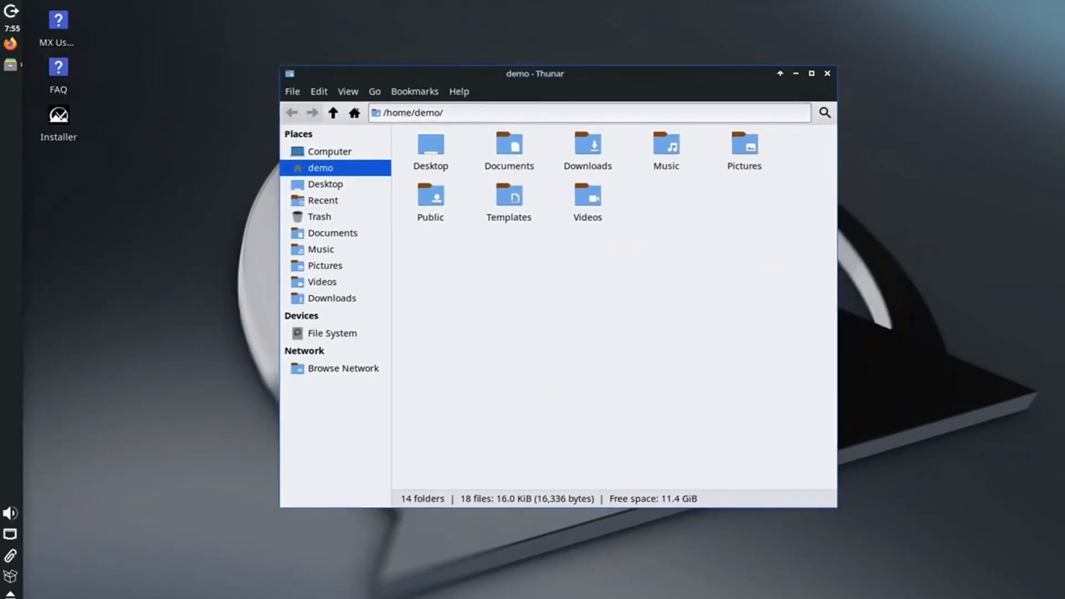
{"action": "left_click", "coordinate": [827, 73]}
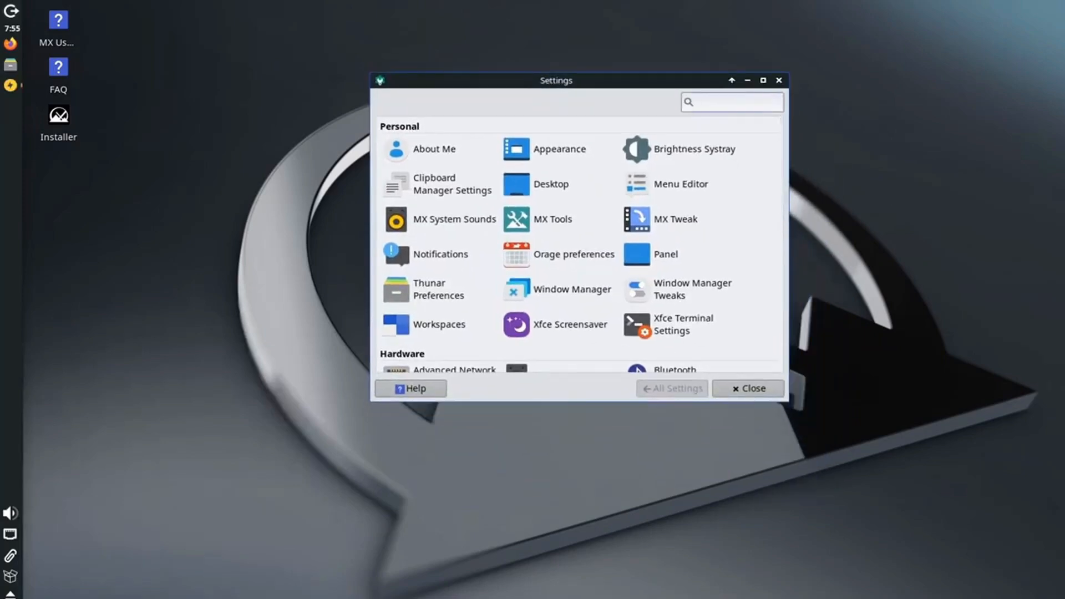
- Show the Browser category of Popular Applications in MX Package Installer, Firefox marked installed
{"action": "left_click", "coordinate": [732, 102]}
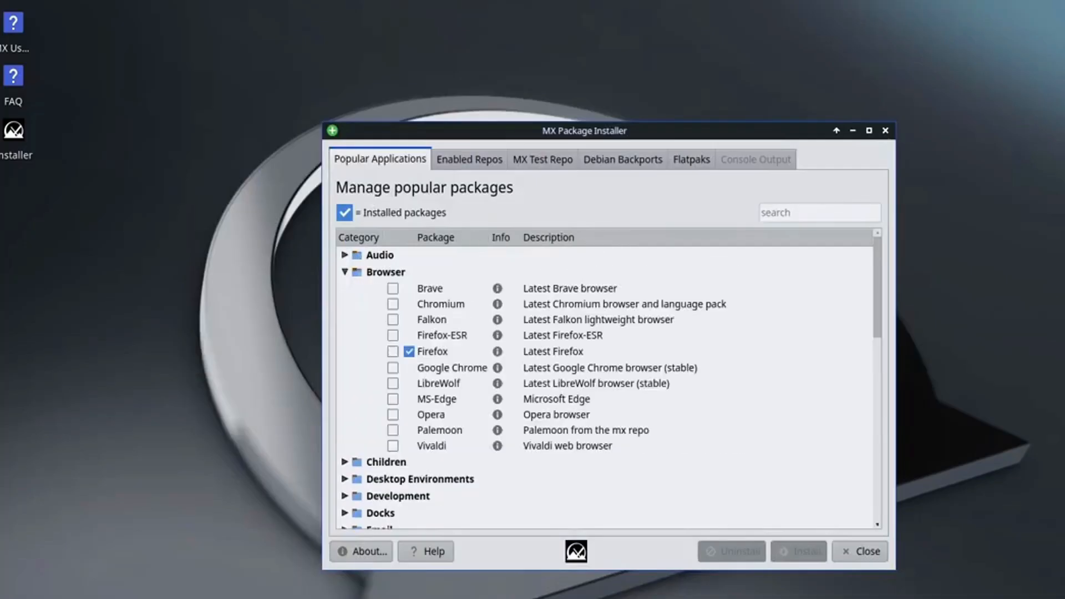
- Replace the installer with Thunar and a terminal running htop, positioned up-left over the file manager
{"action": "left_click", "coordinate": [344, 272]}
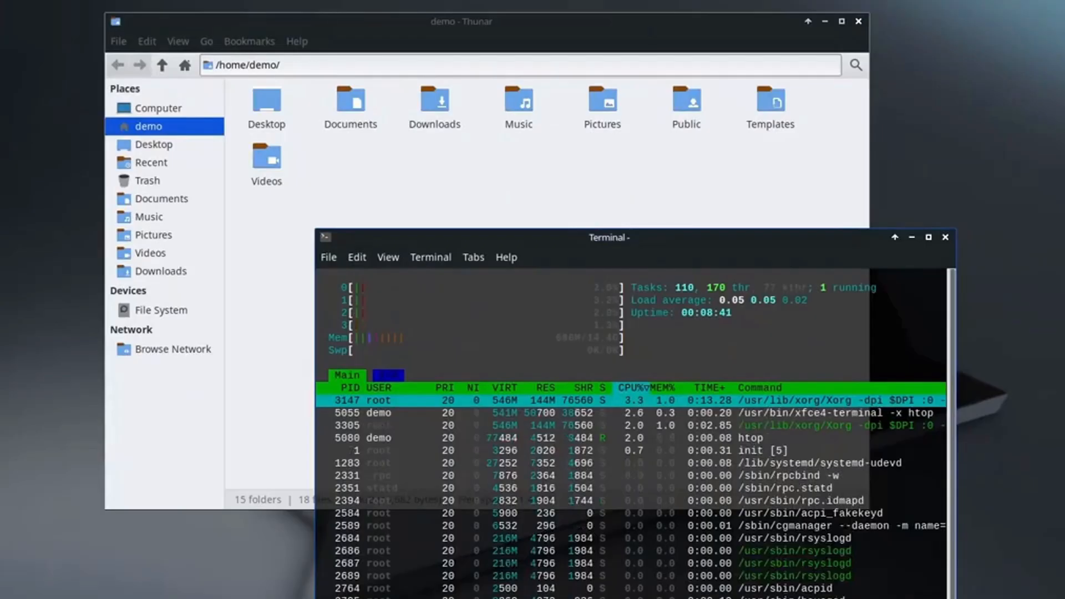
{"action": "left_click_drag", "start_coordinate": [609, 238], "coordinate": [591, 170]}
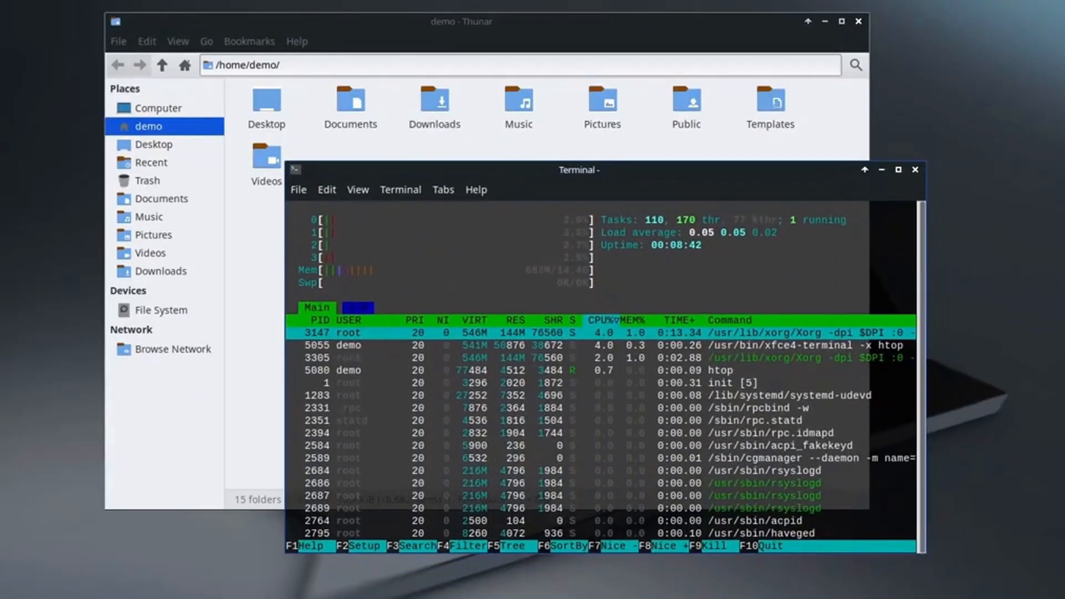